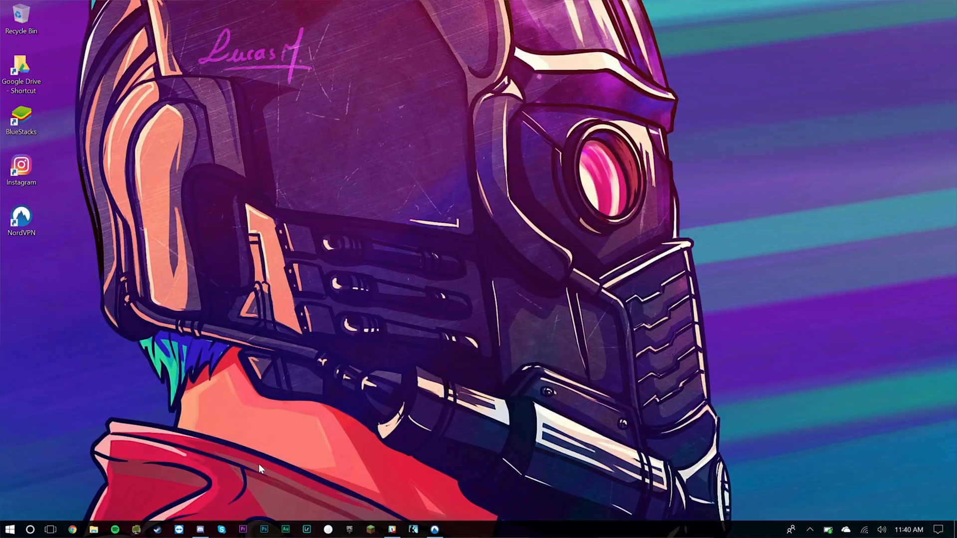
Restore the Premiere Pro project window with the P1030563 render test sequence.
click(244, 530)
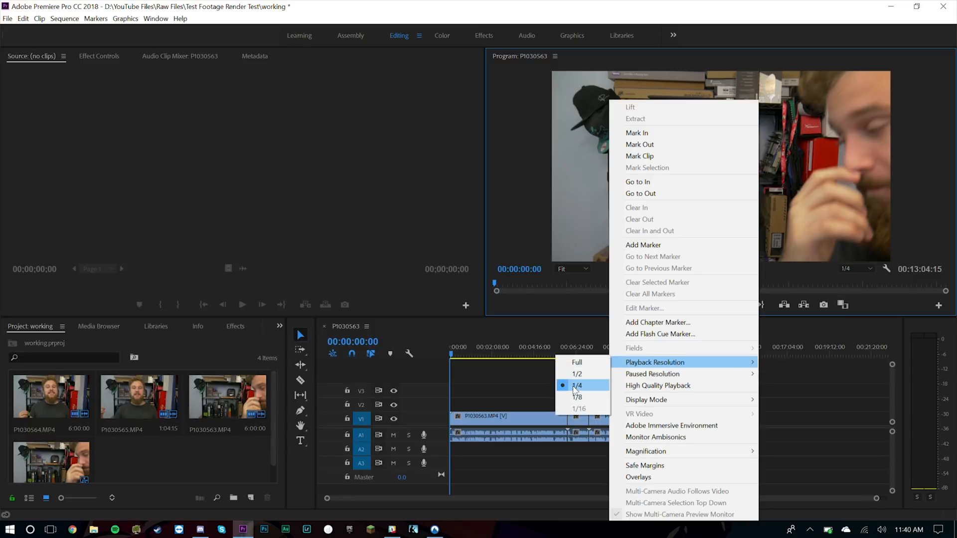
mouse_move(653, 374)
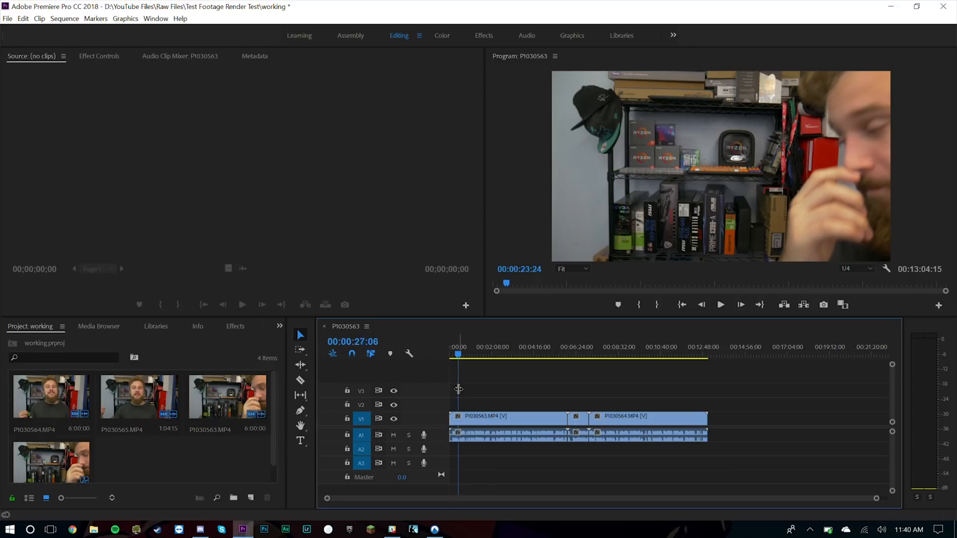
Scrub the 13-minute sequence around the 1:37, 6:37 and 1:18 marks at 1/4 resolution.
click(478, 352)
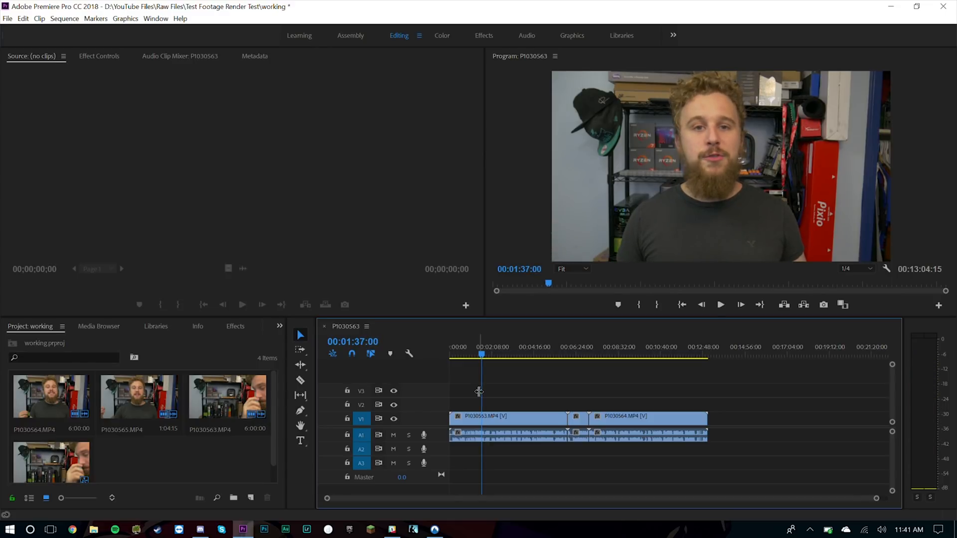
click(580, 355)
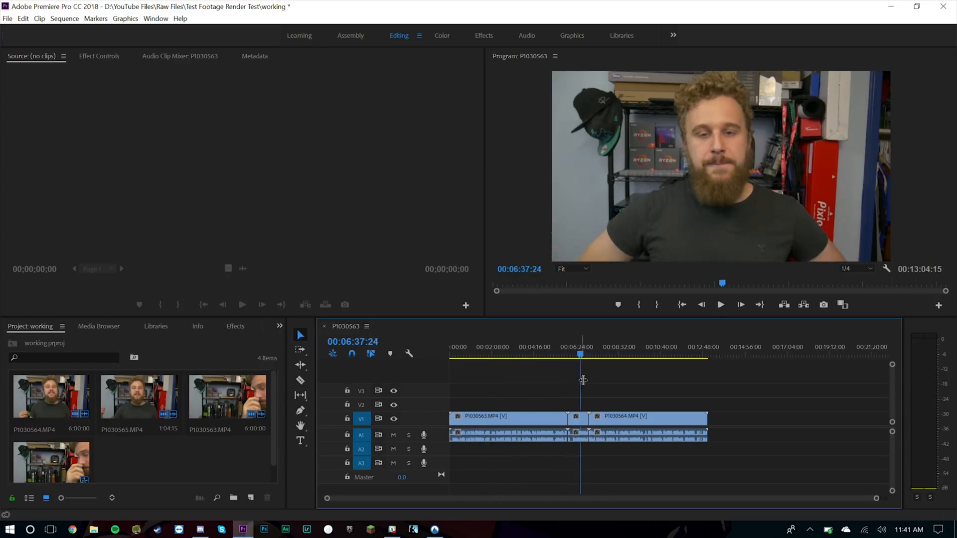
click(712, 355)
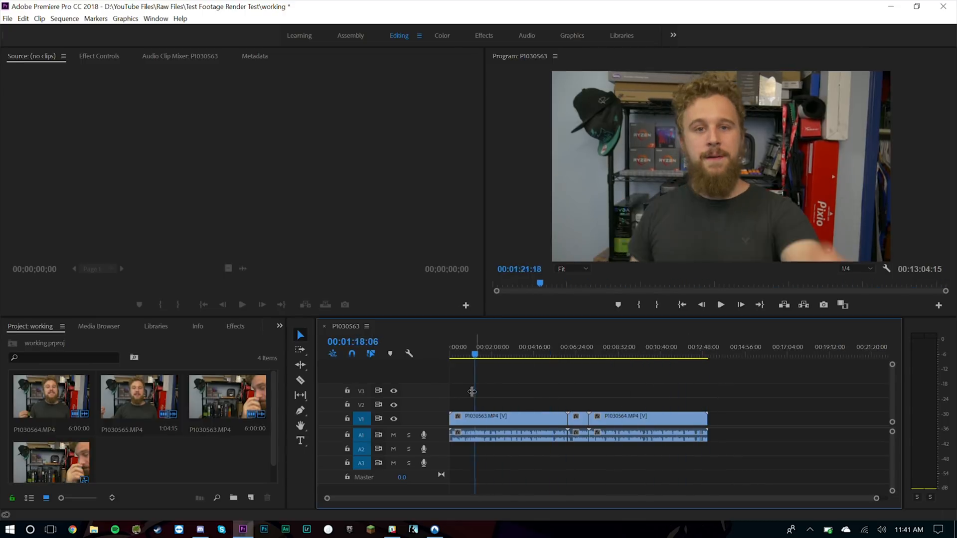
click(668, 354)
text(i)
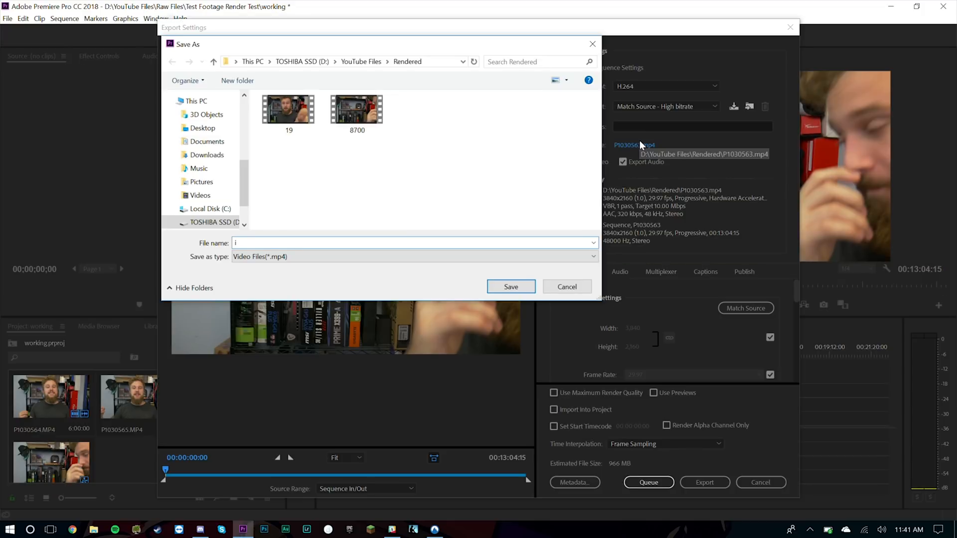
Name the export 'i7 6500u test.mp4' and set the H.264 target bitrate to 45 Mbps.
text(7 6500u t)
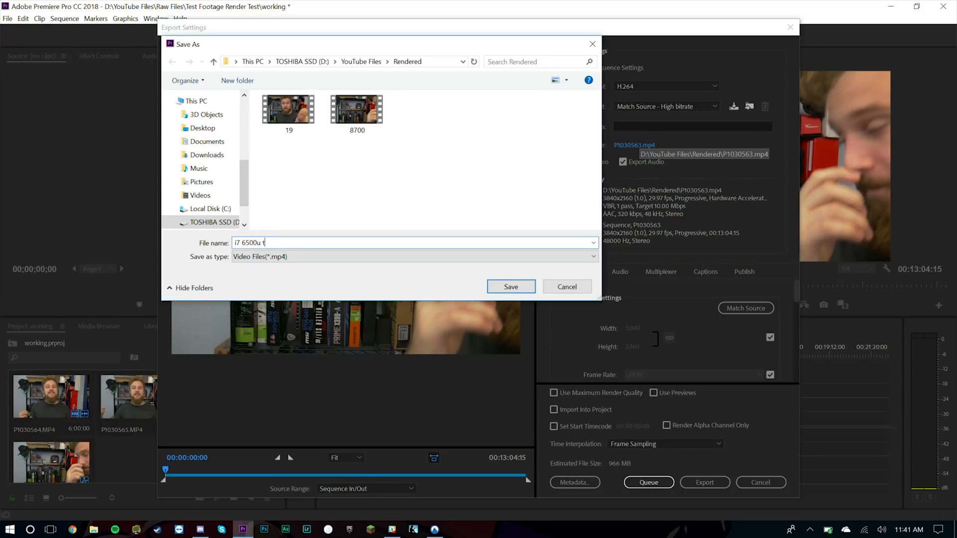
click(511, 287)
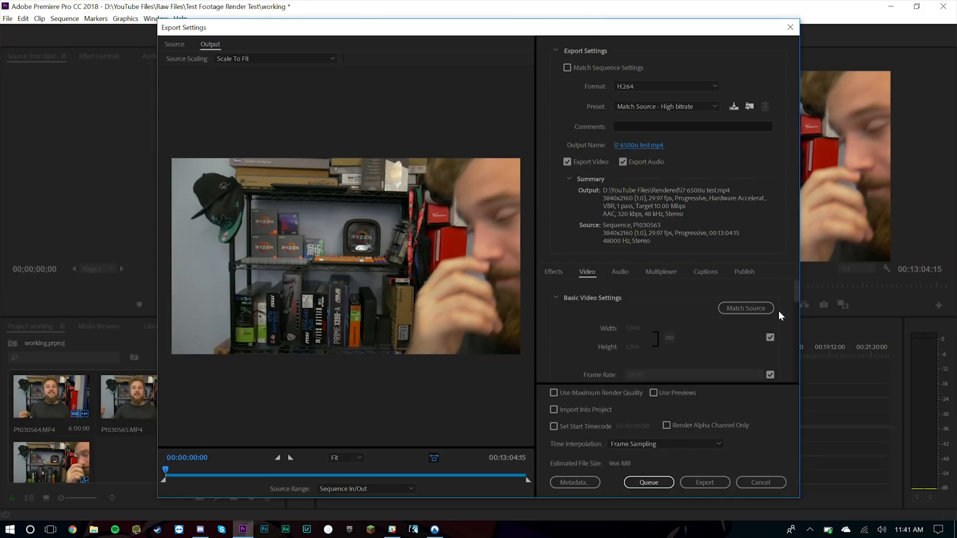
scroll(down, 3)
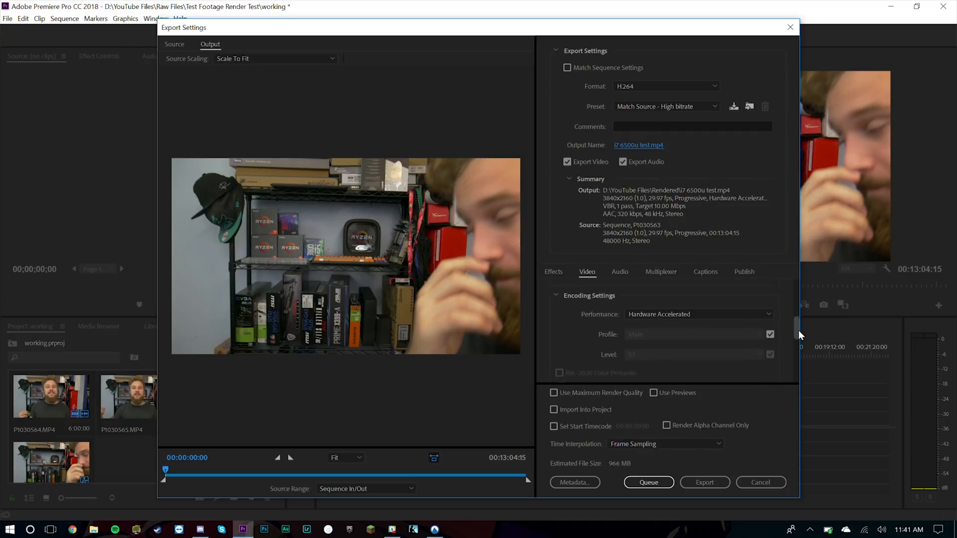
scroll(down, 3)
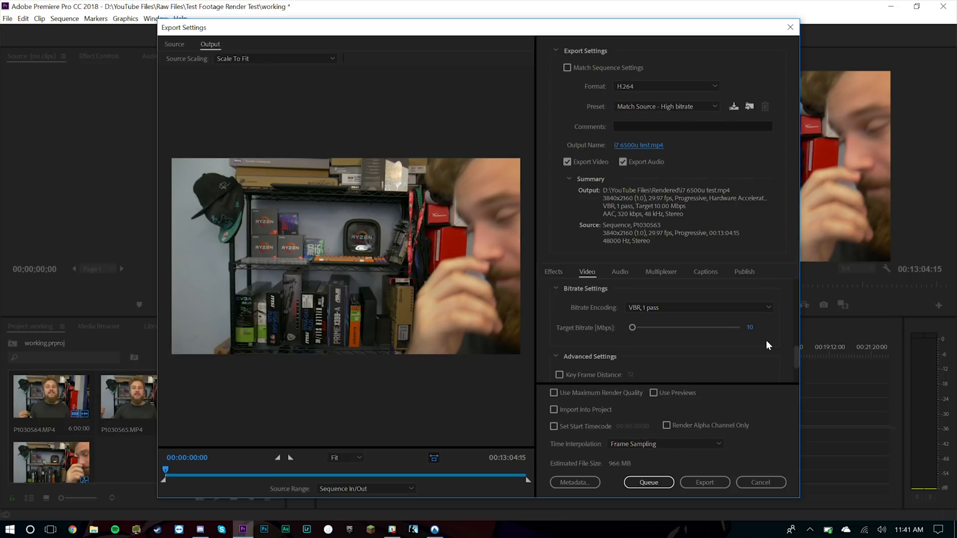
text(45)
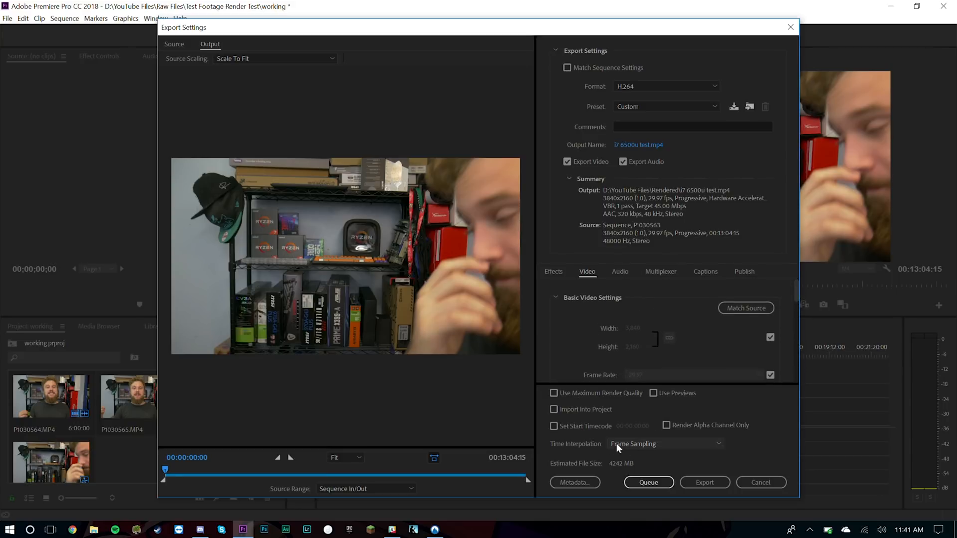
Set H.264 encoding Performance to Software Only and confirm the bitrate remains 45 Mbps.
click(705, 483)
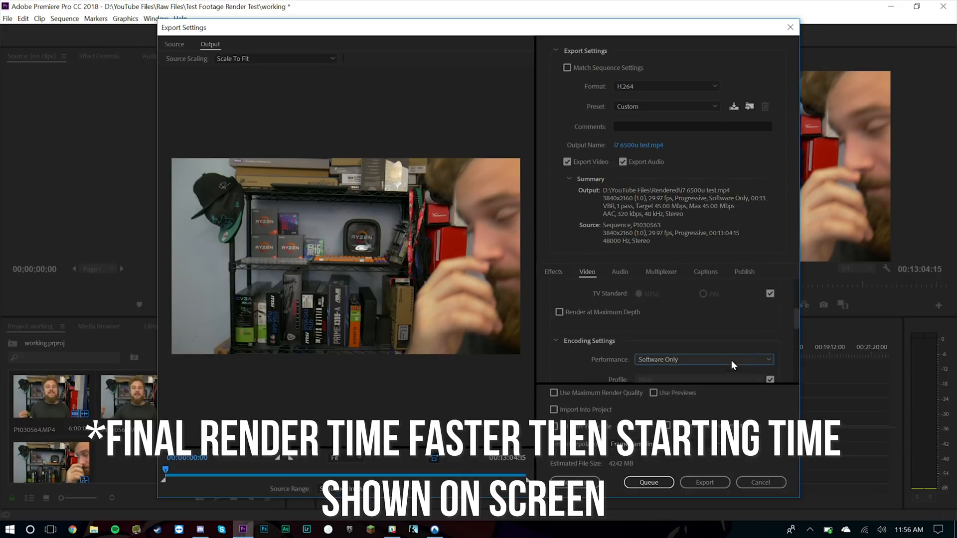
scroll(down, 3)
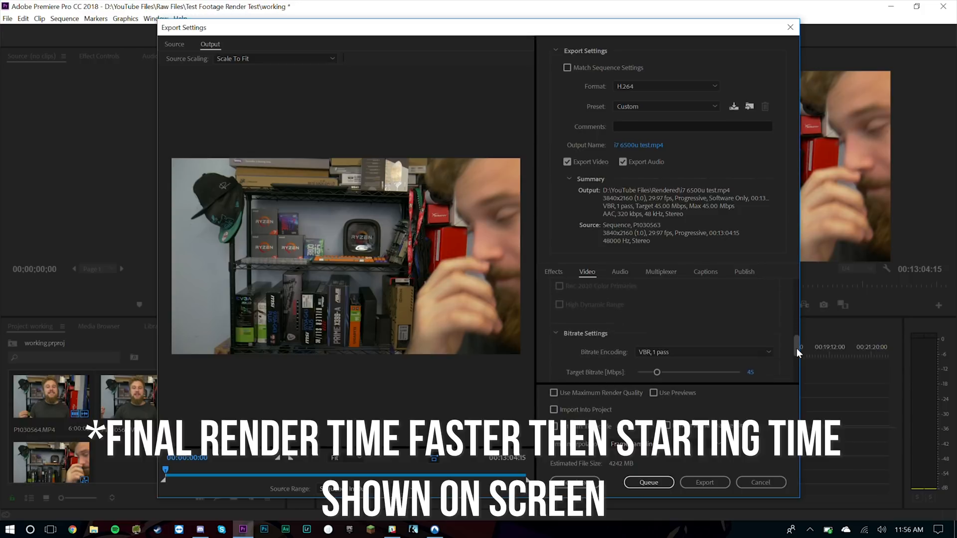
click(705, 482)
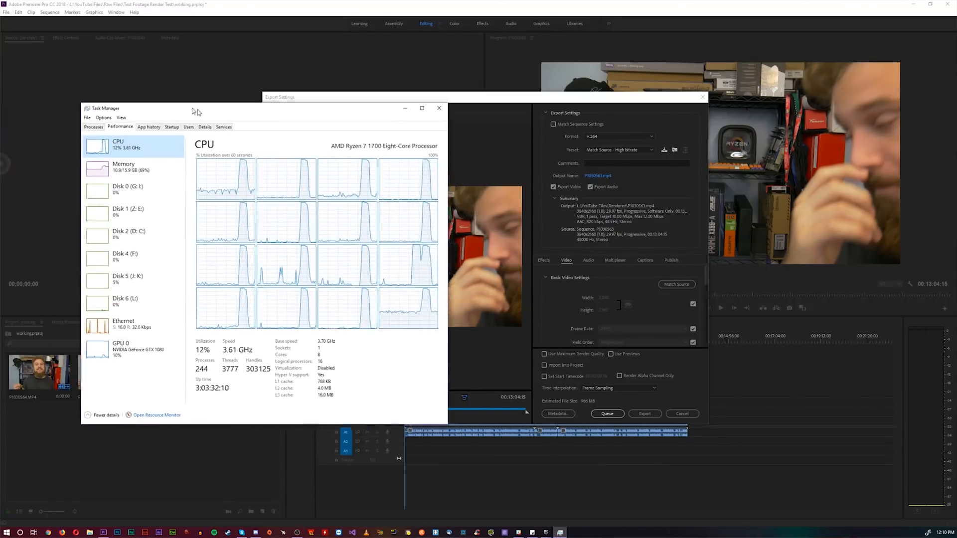
Watch the Task Manager CPU graphs across all cores during the software render.
click(439, 108)
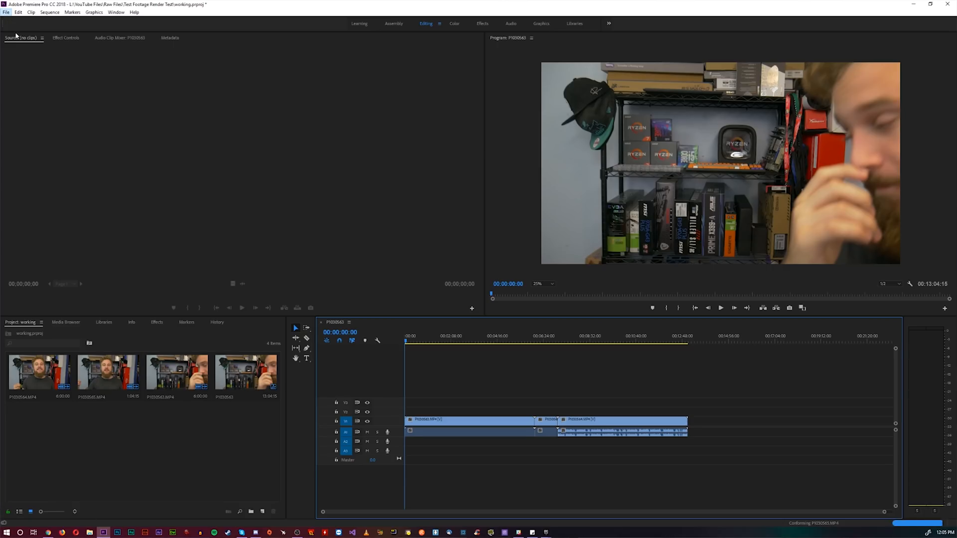
click(6, 14)
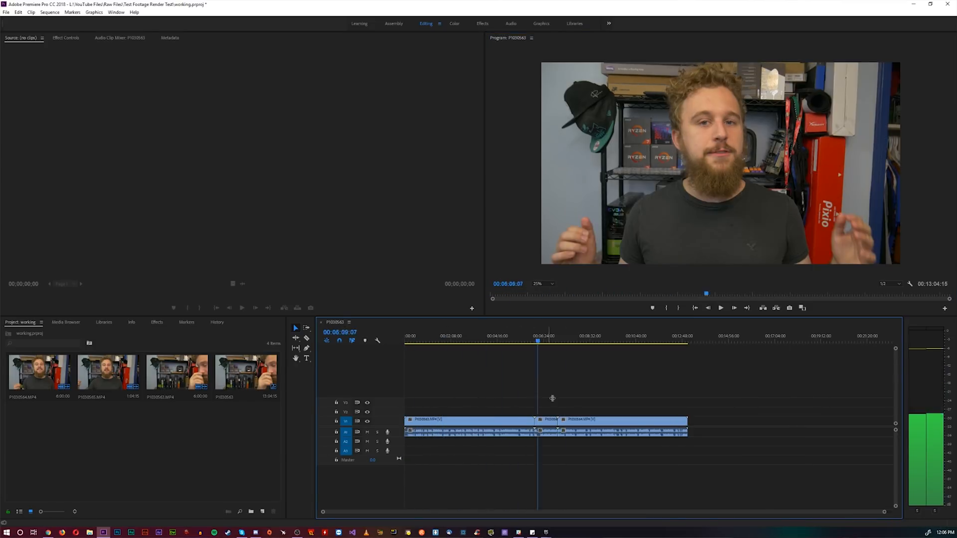
click(479, 340)
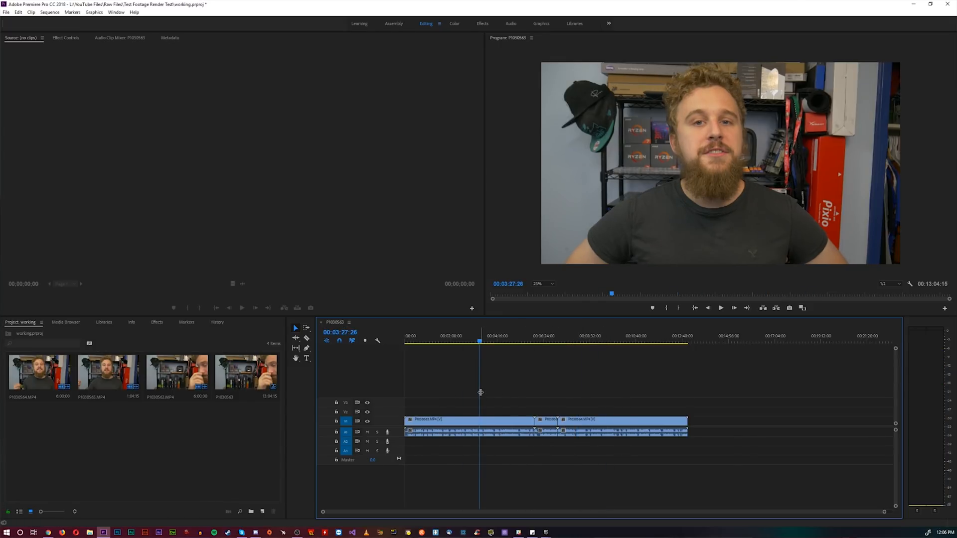
click(436, 341)
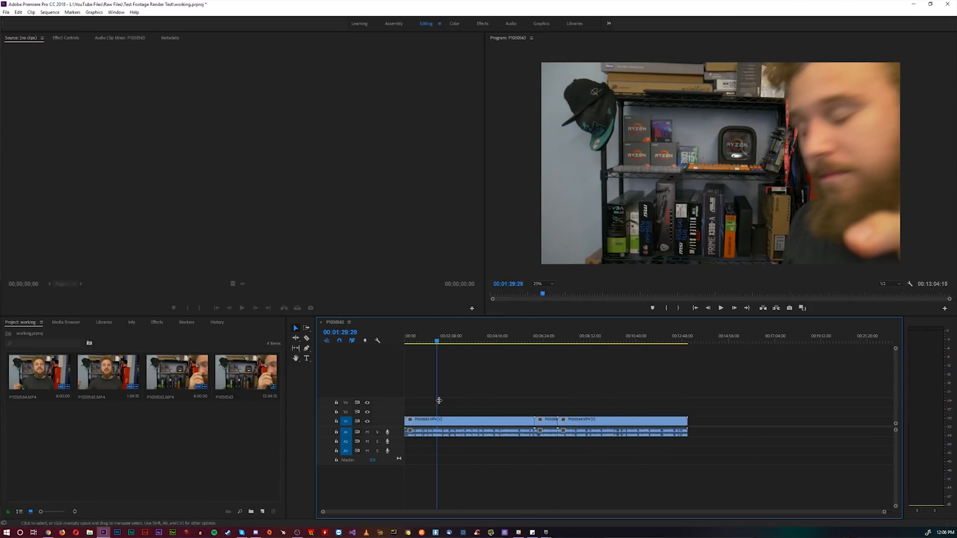
click(542, 341)
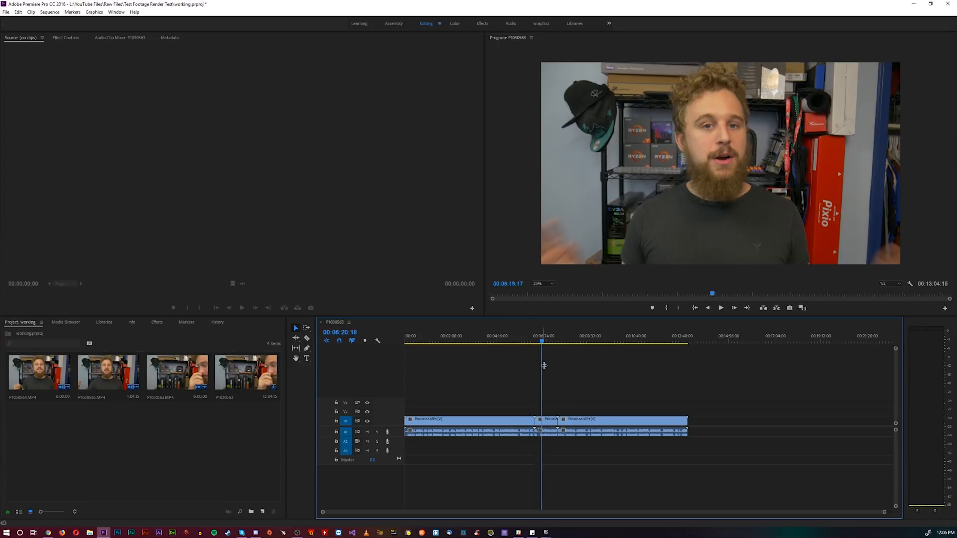